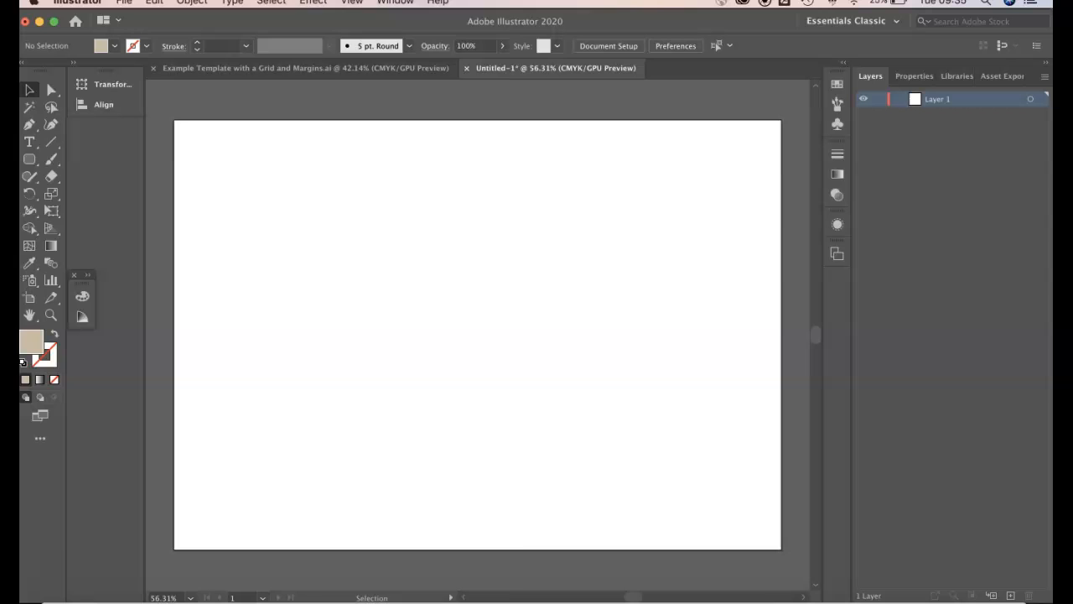
Step: Show rulers along the edges of the untitled document via View > Rulers
click(352, 3)
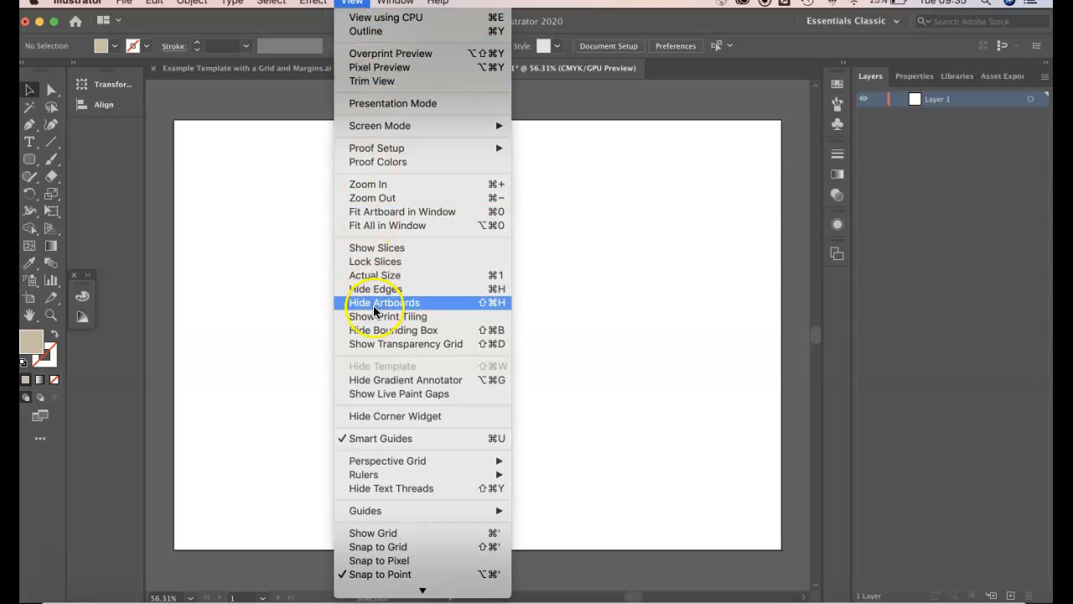
mouse_move(386, 473)
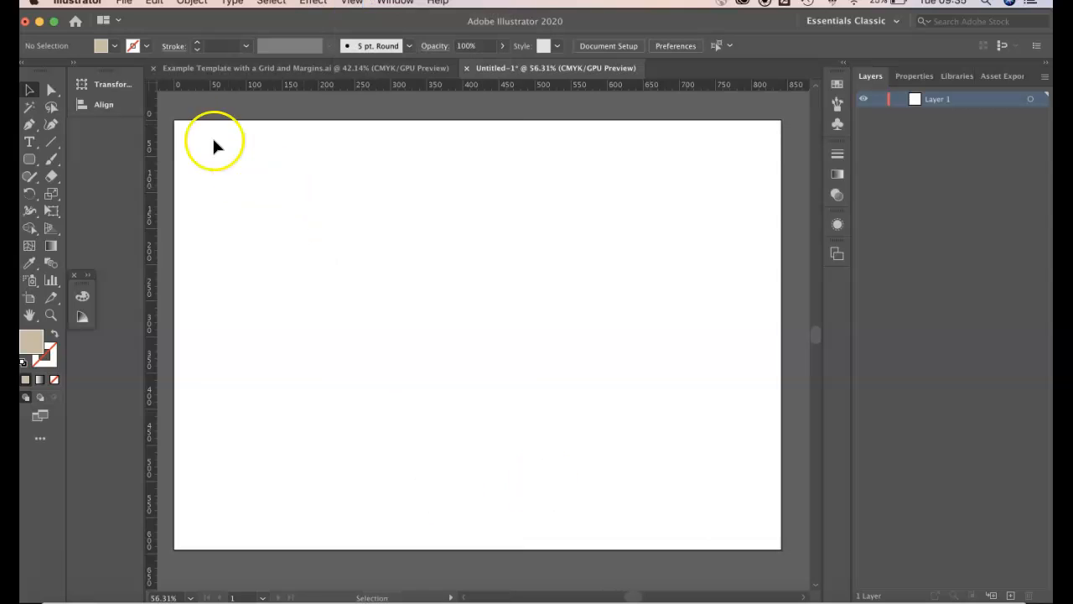
mouse_move(573, 96)
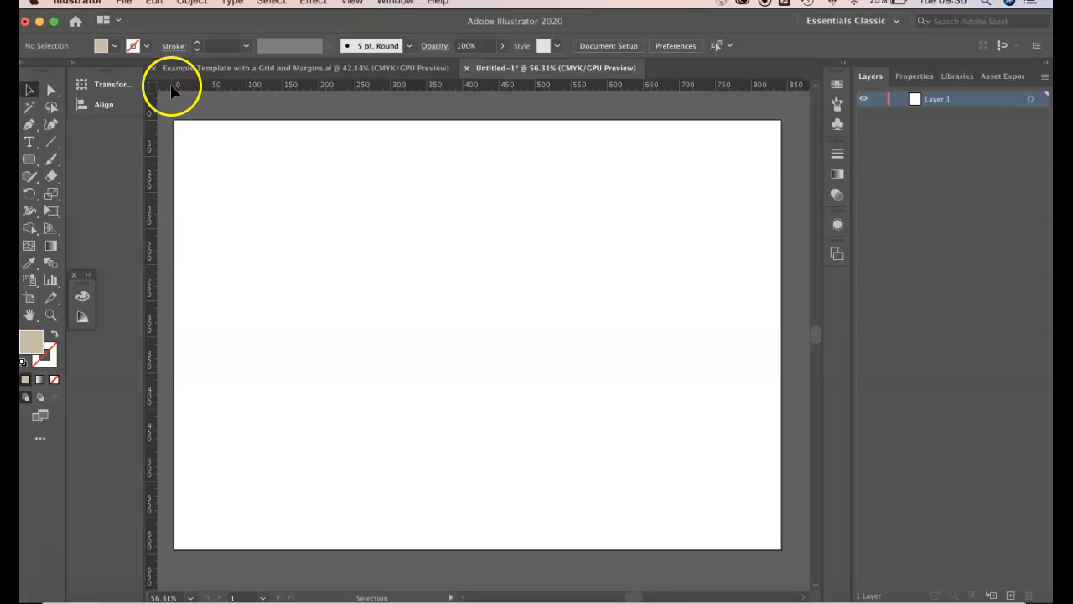
mouse_move(243, 92)
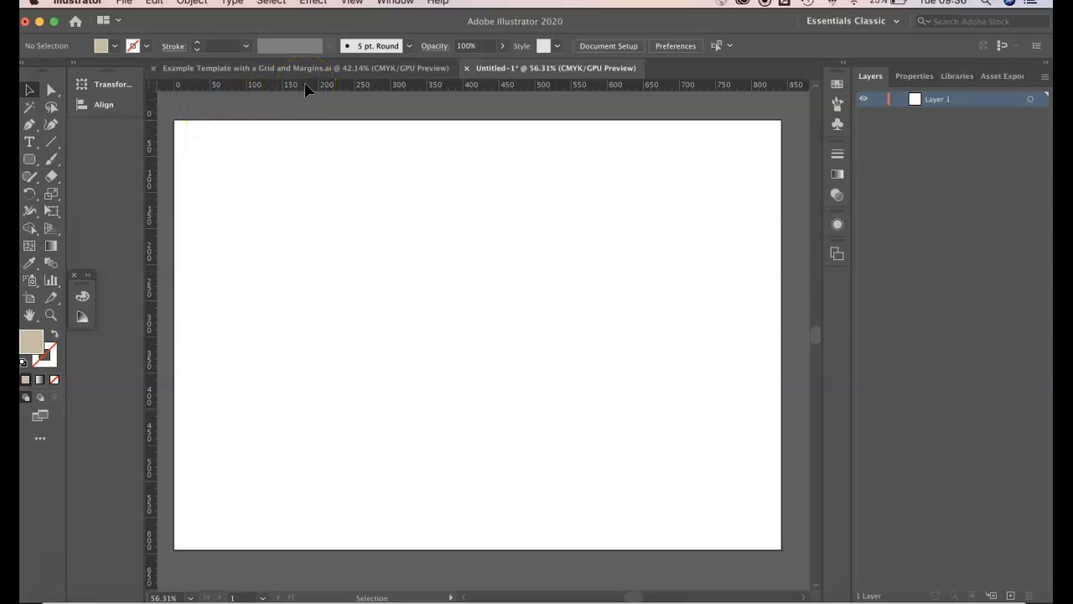
Step: Drag cyan guides from the rulers to mark the top and left margins of the artboard
drag(310, 83, 313, 151)
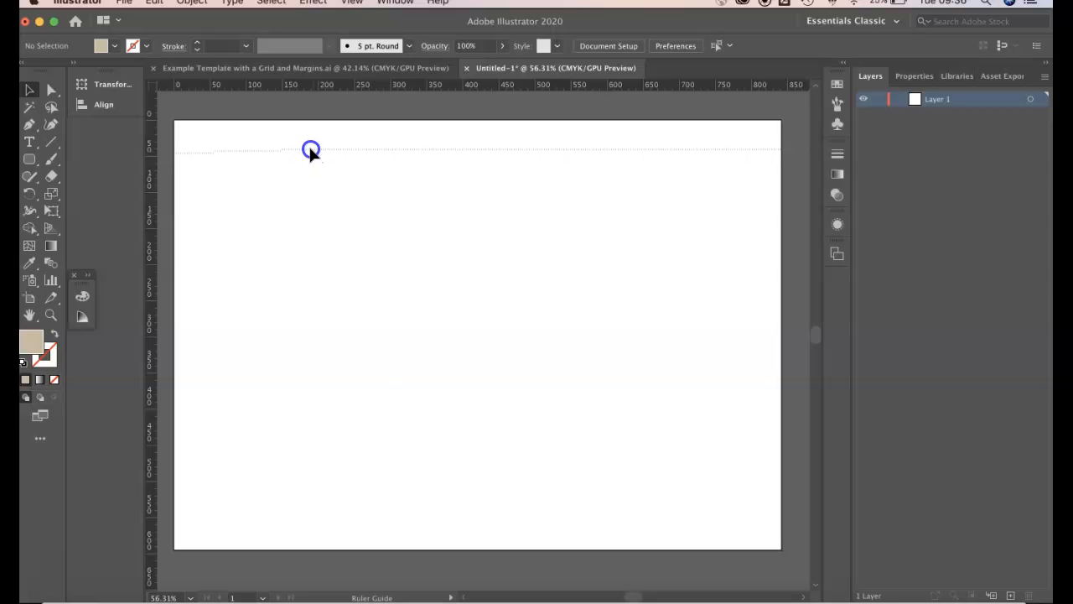
drag(312, 152, 312, 142)
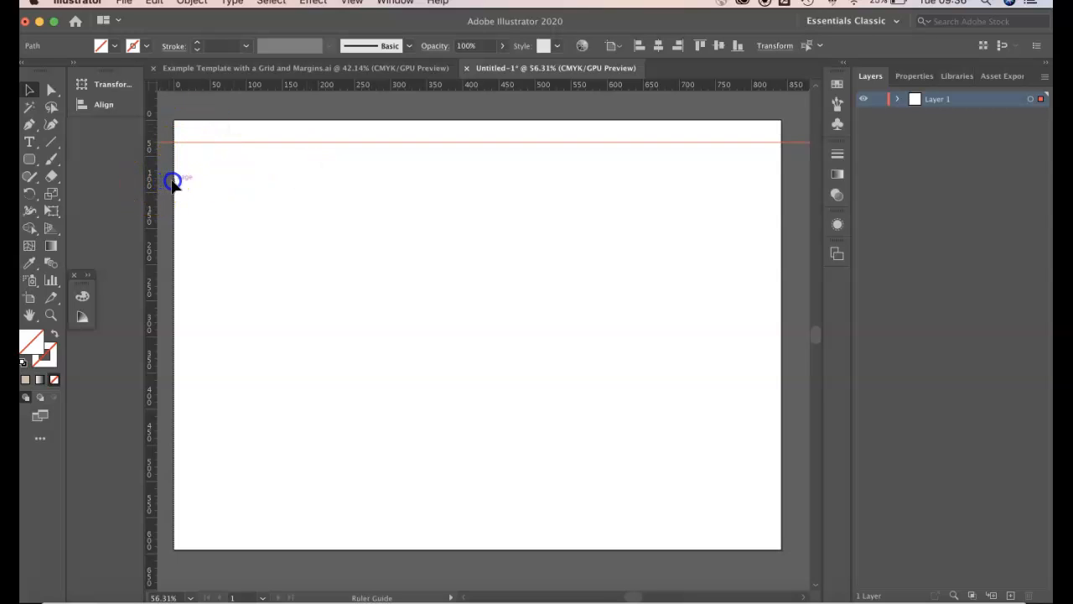
drag(171, 181, 191, 181)
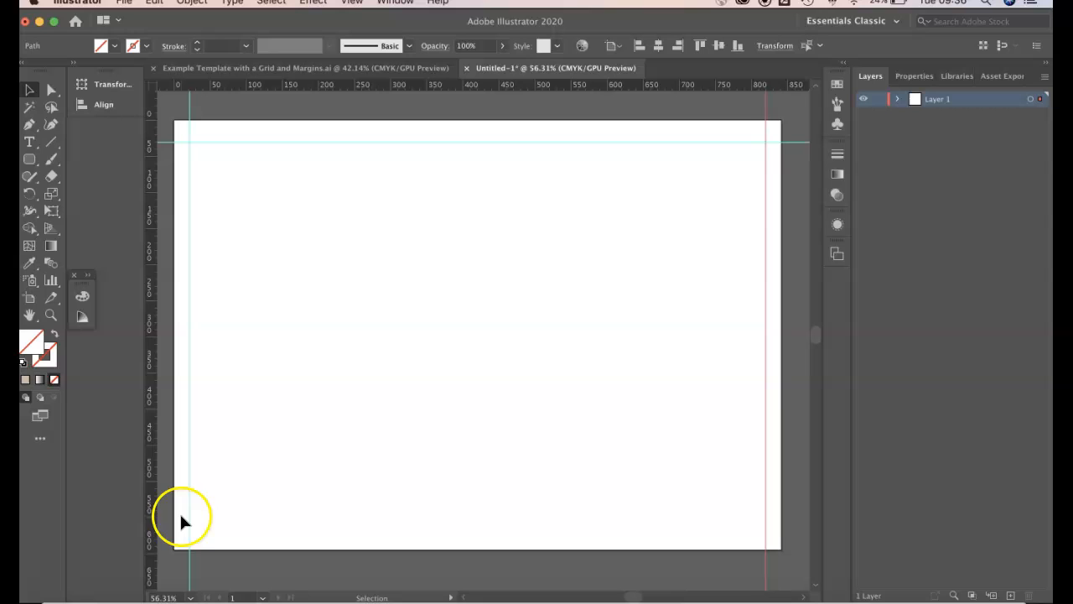
mouse_move(317, 149)
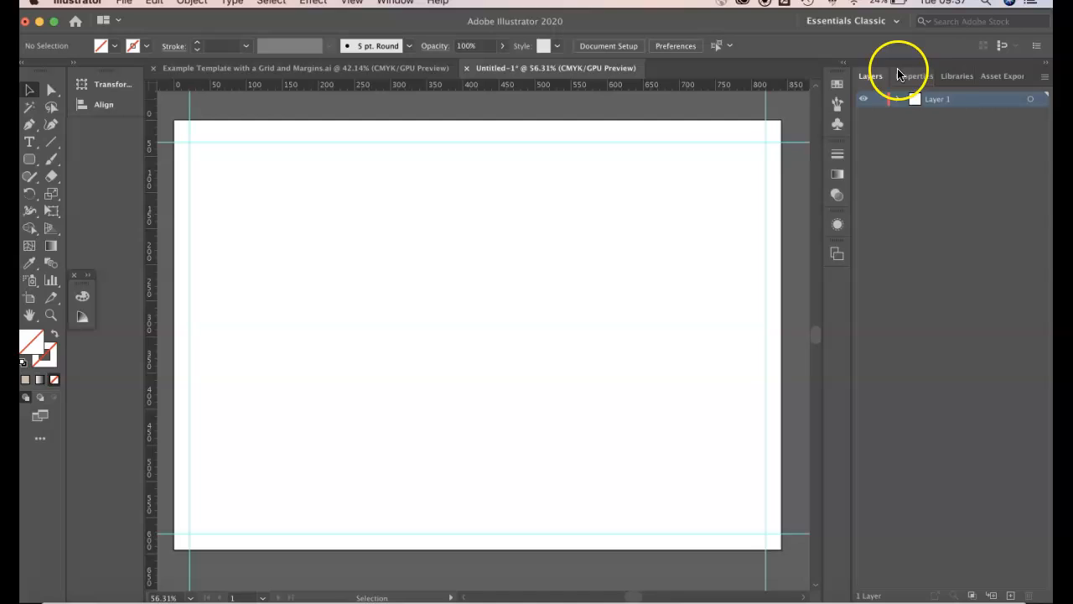
Step: Rename Layer 1 to 'Margins' in the Layers panel
double_click(938, 99)
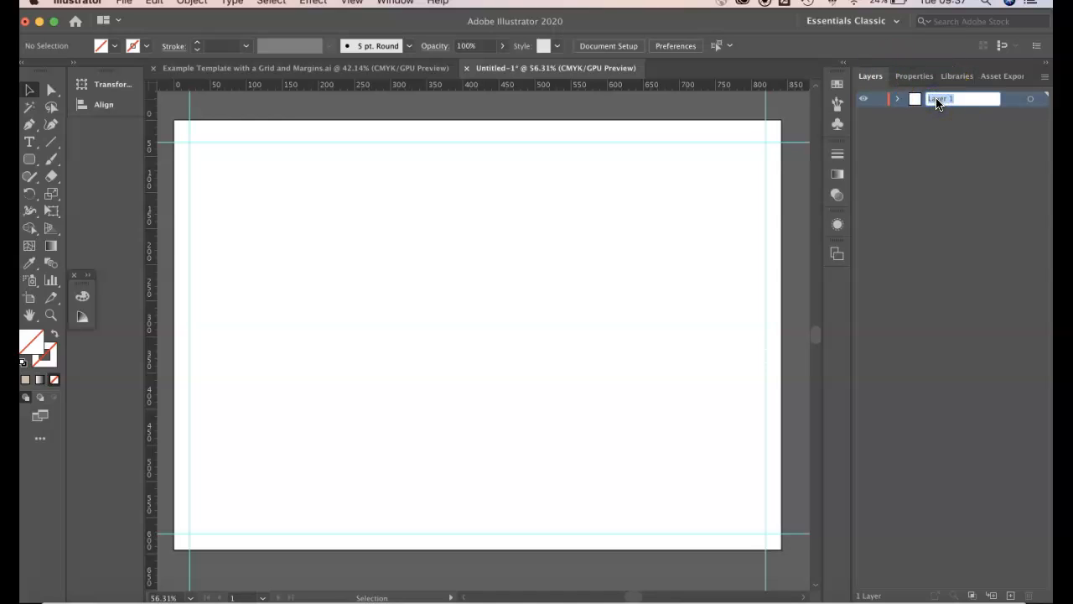
text(Margins)
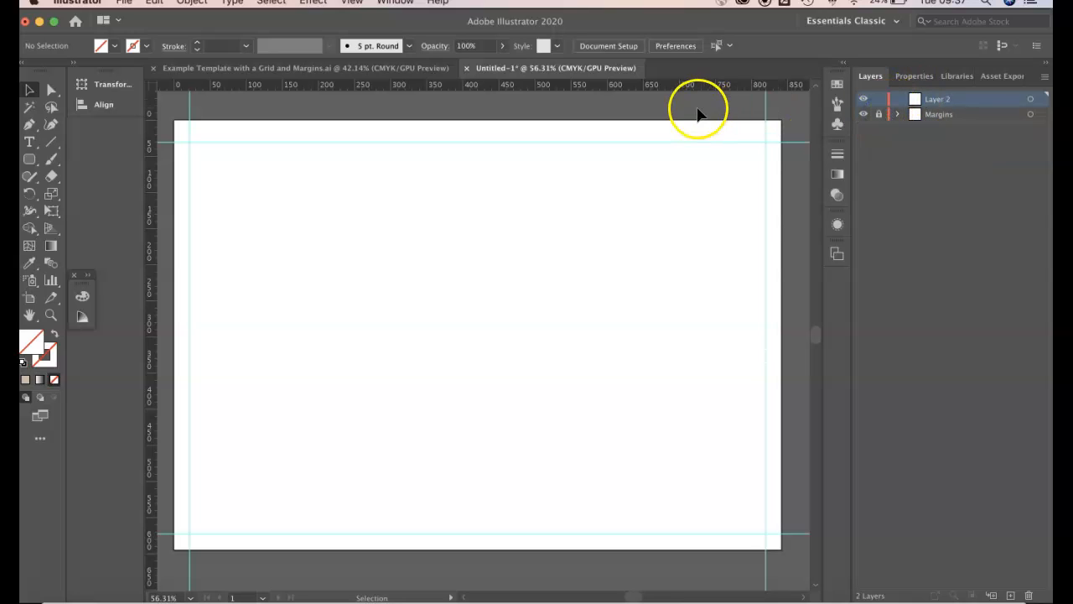
mouse_move(430, 121)
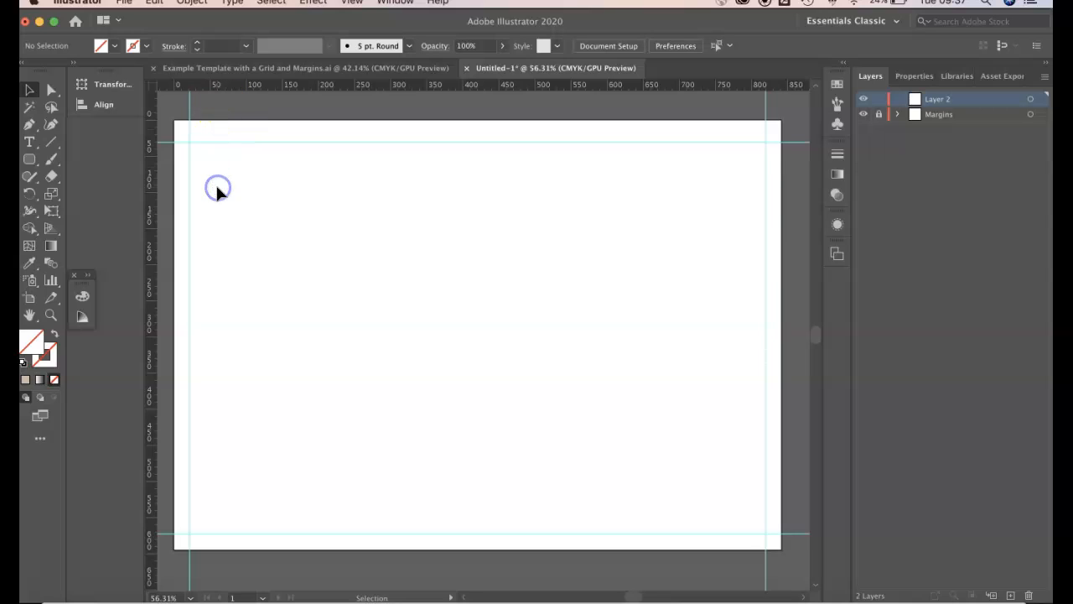
mouse_move(443, 188)
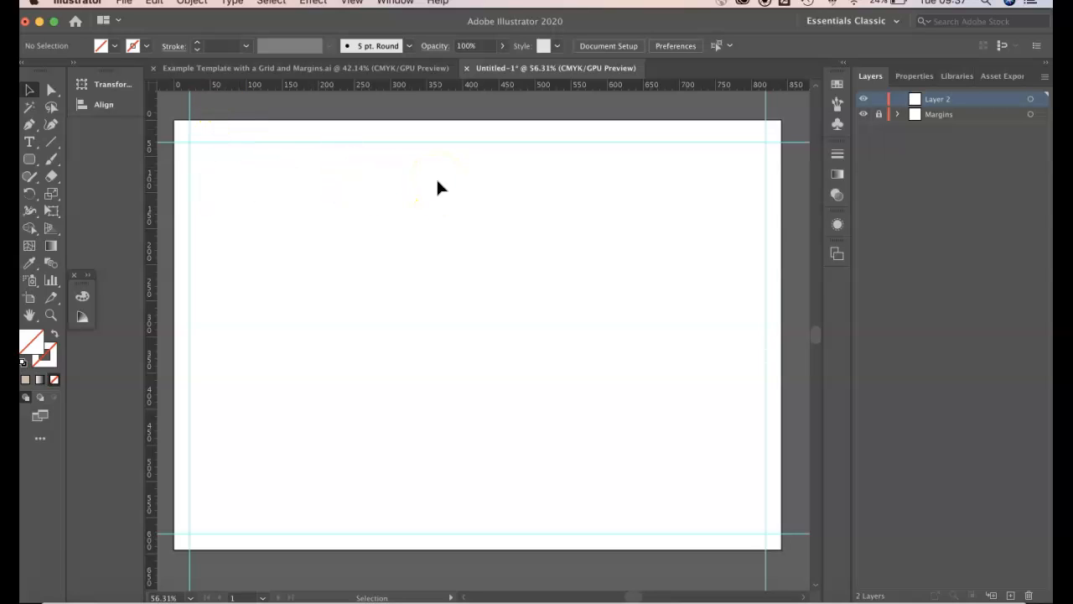